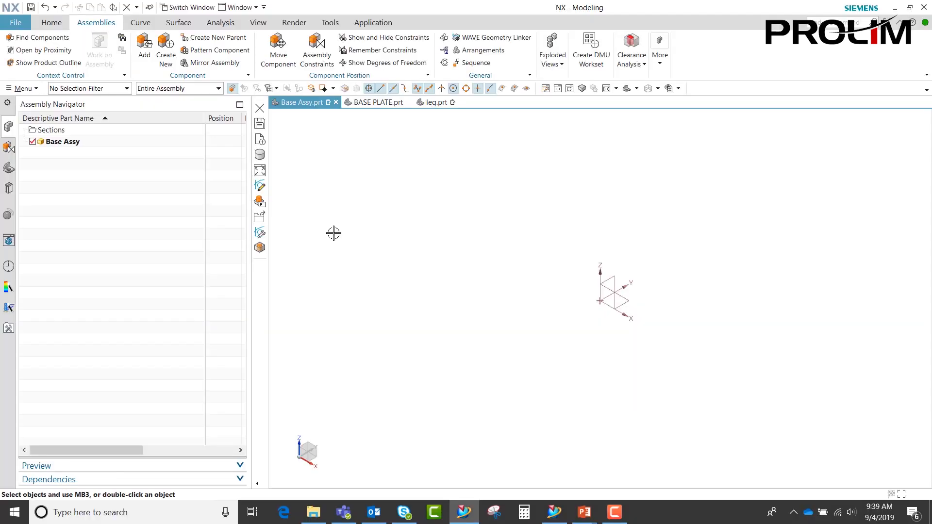
mouse_move(308, 122)
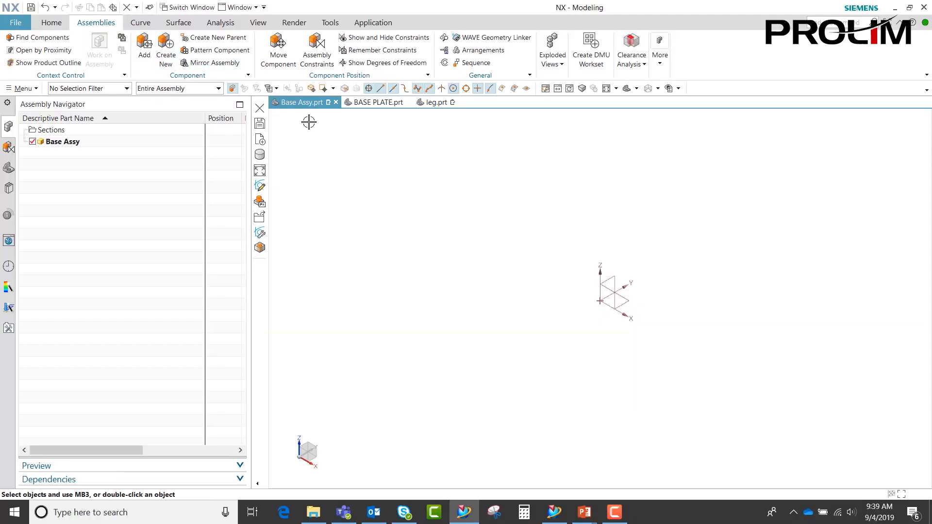
mouse_move(594, 221)
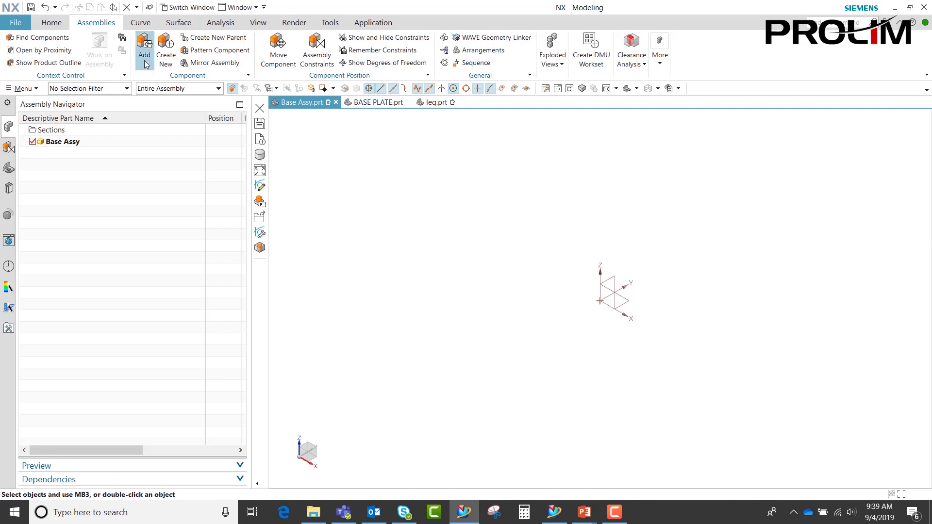
Step: Add BASE PLATE.prt to the Base Assy with a Fix constraint
click(144, 48)
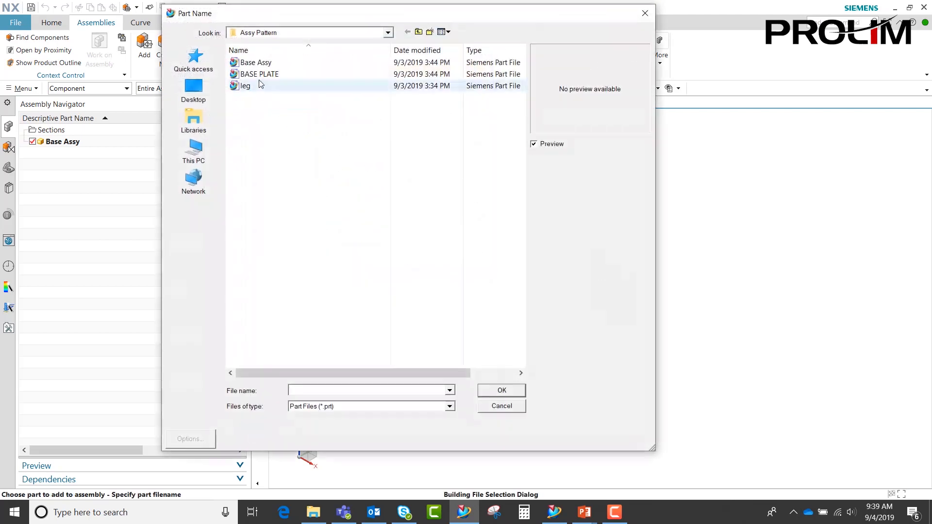
click(501, 390)
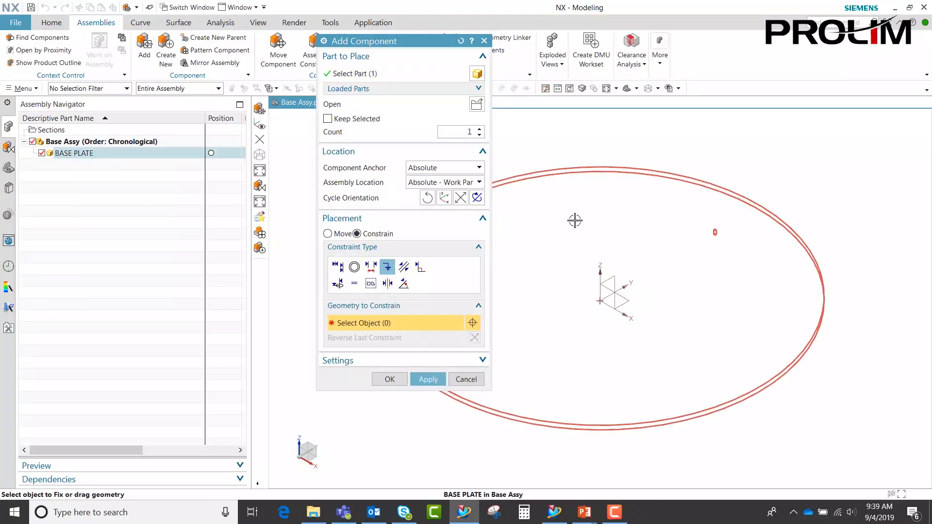
click(389, 379)
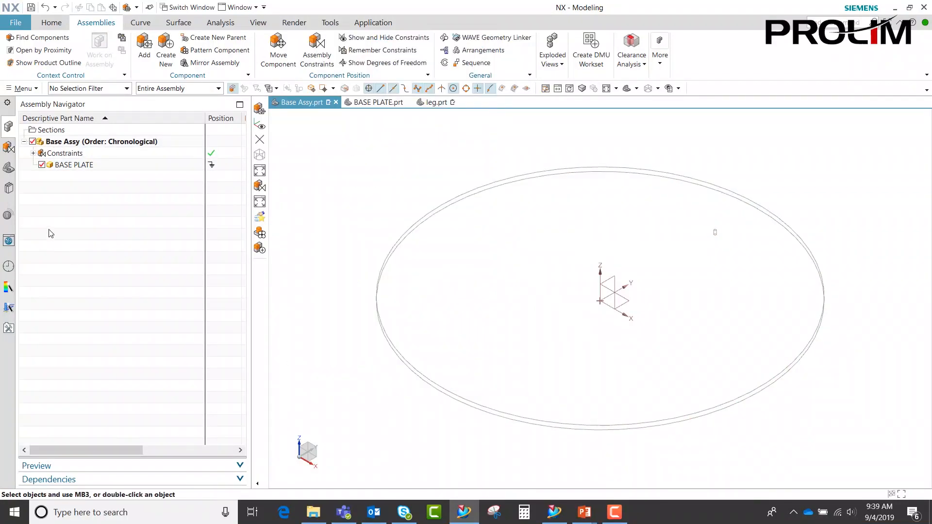
Step: Make the BASE PLATE component the work part
right_click(74, 165)
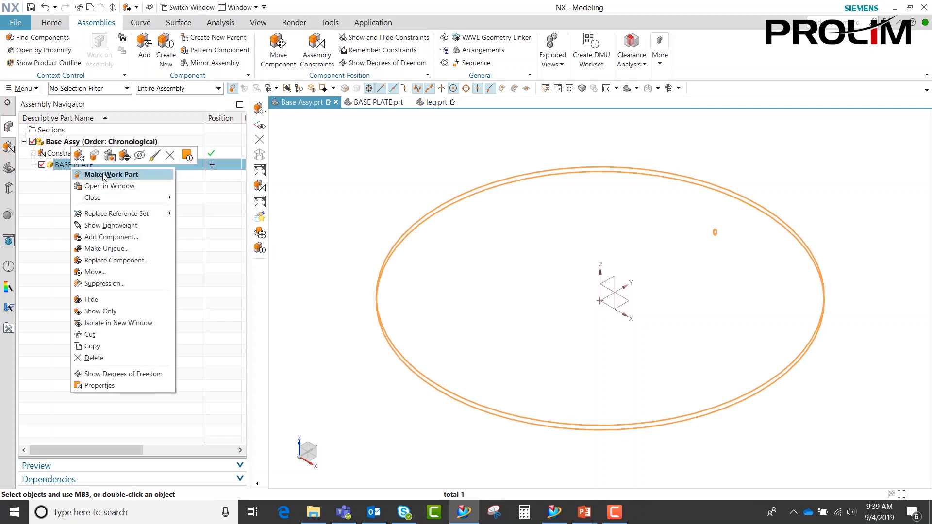
click(111, 174)
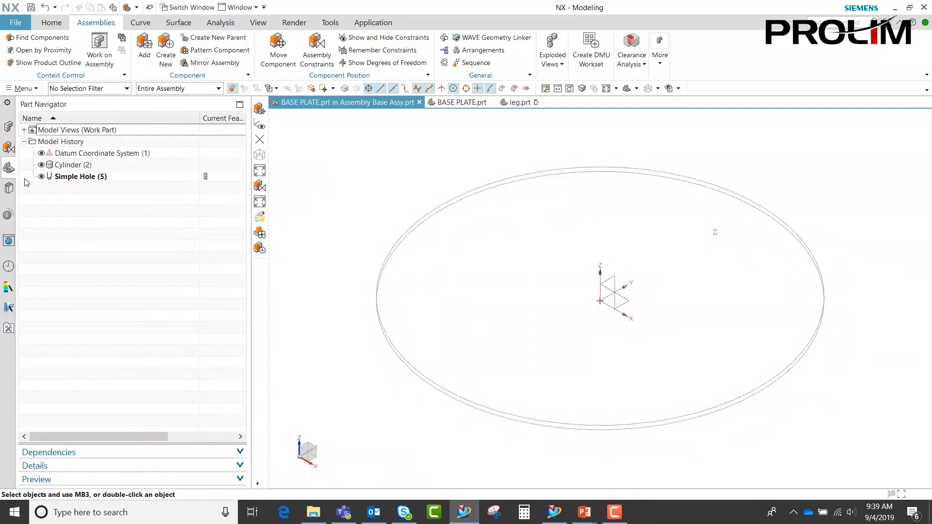
click(80, 176)
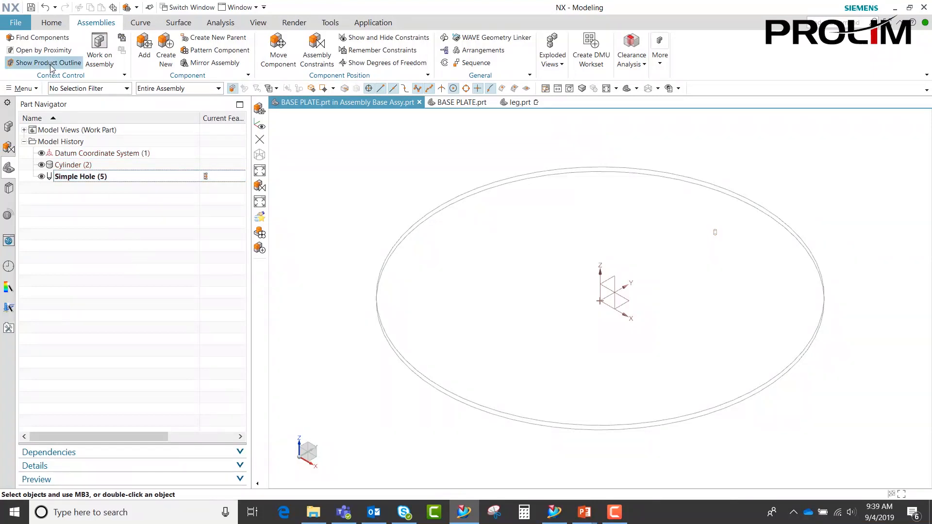
Step: Pattern the Simple Hole circularly about the Z axis at the origin, six instances
click(50, 22)
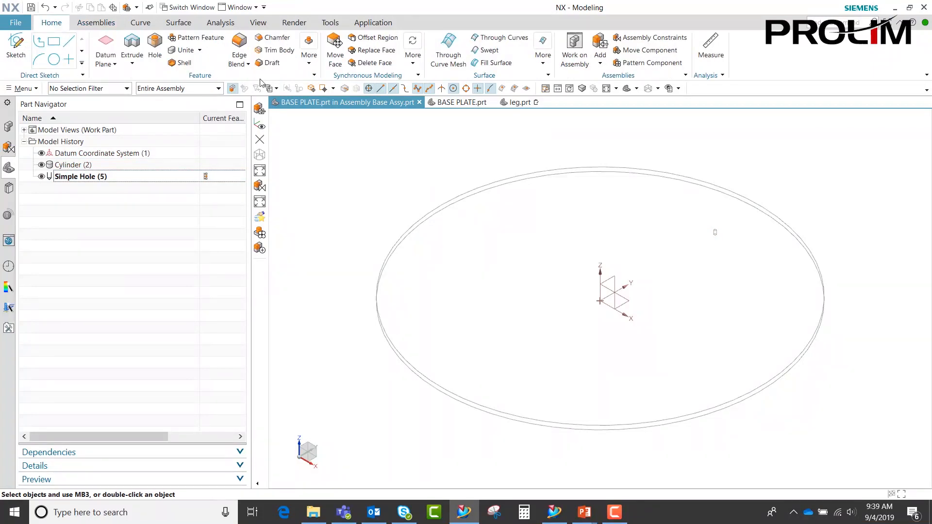
click(202, 37)
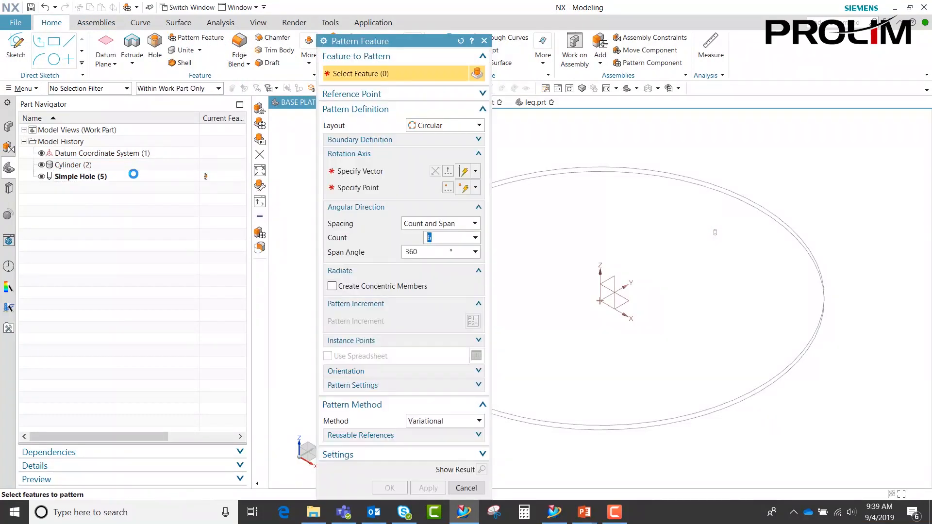
click(79, 176)
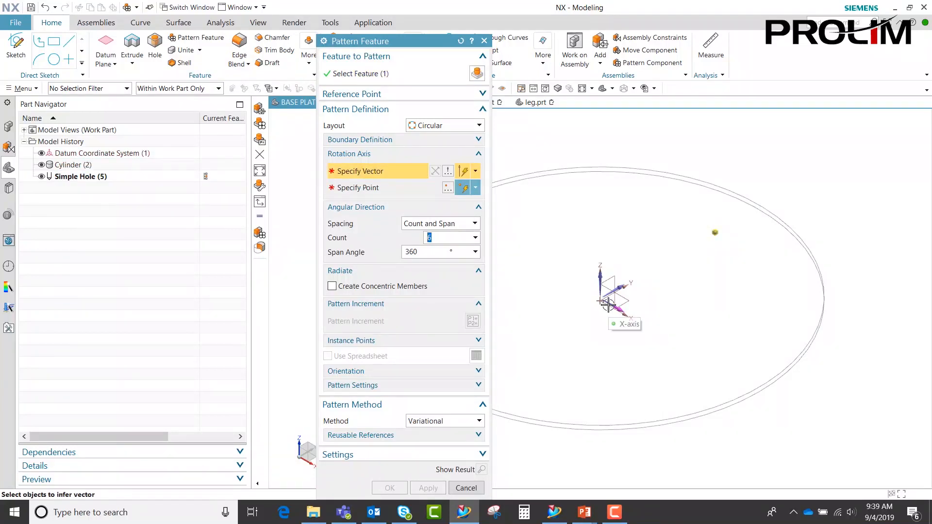
click(621, 304)
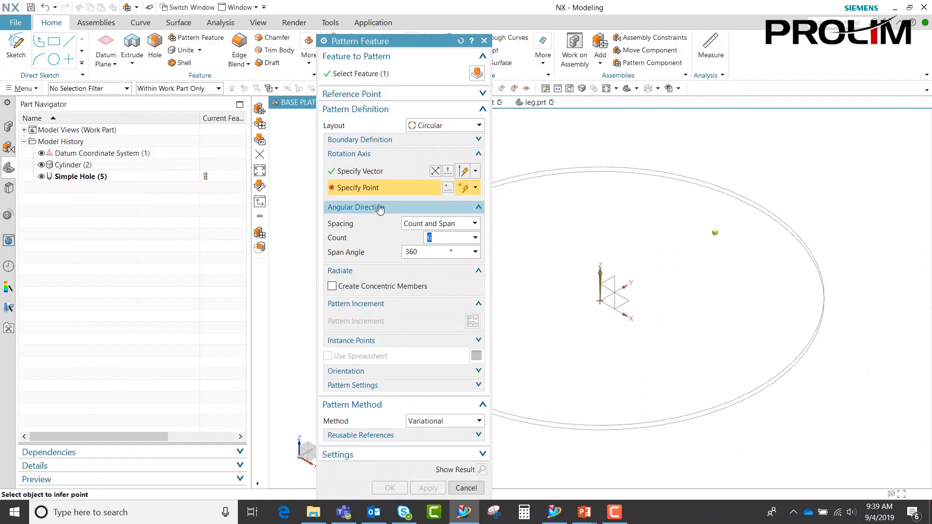
click(600, 300)
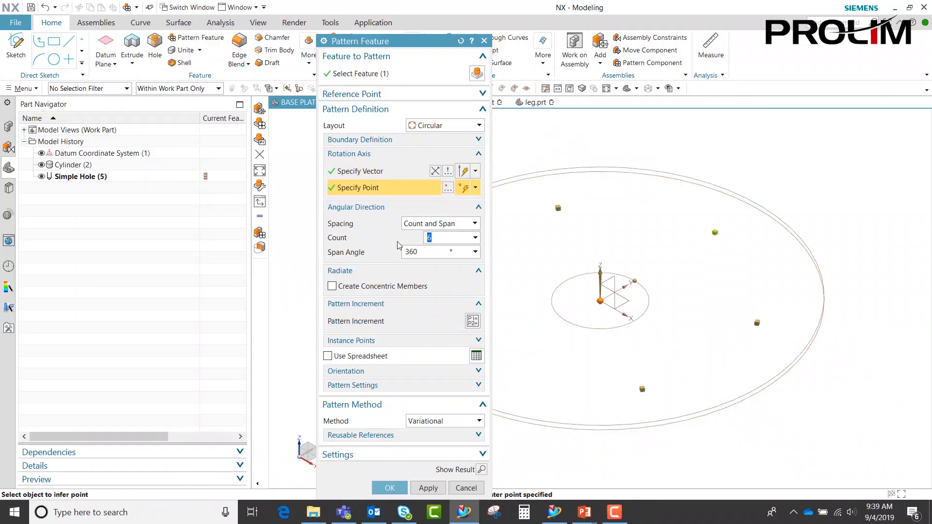
mouse_move(360, 474)
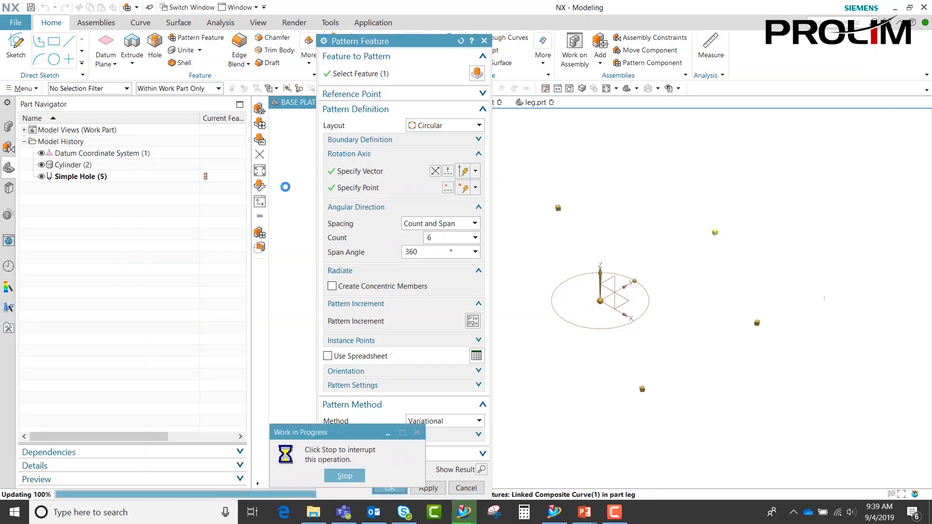
click(389, 487)
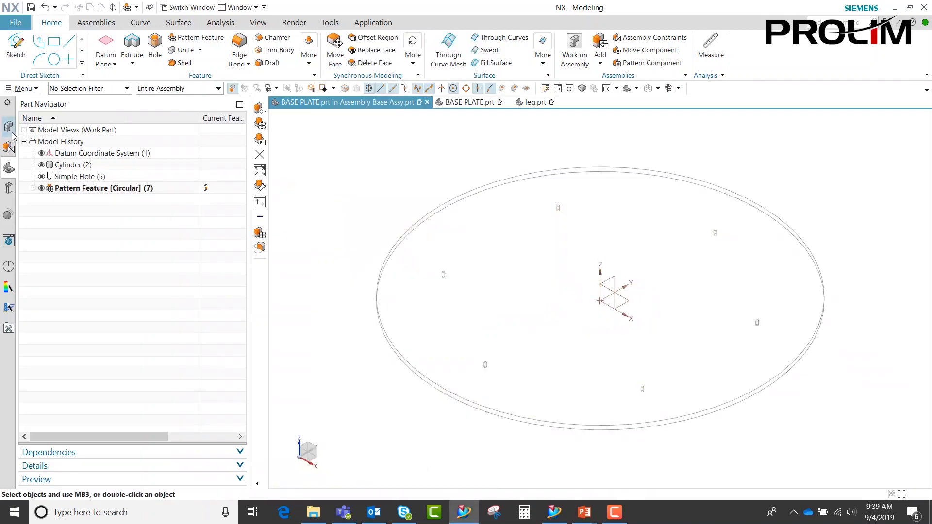
Step: Add the leg part concentric with a plate hole, then redisplay the BASE PLATE
click(8, 126)
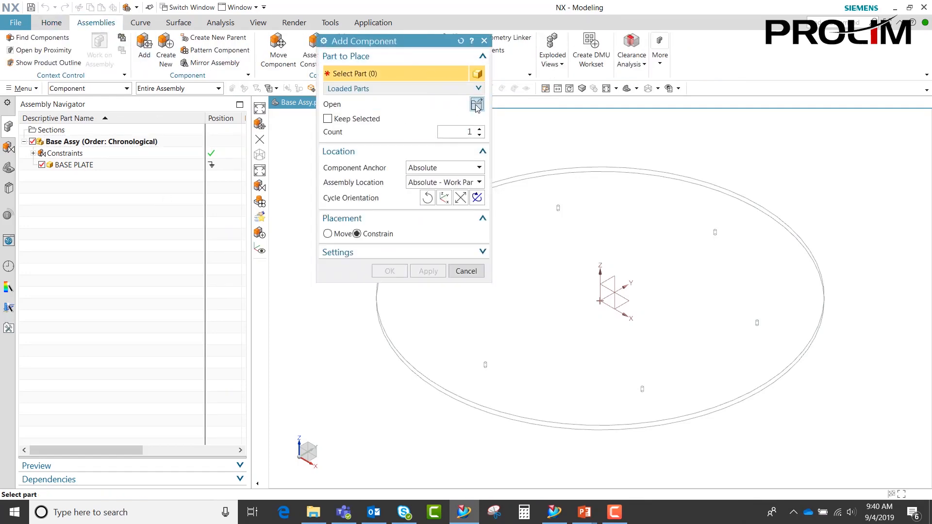
click(476, 105)
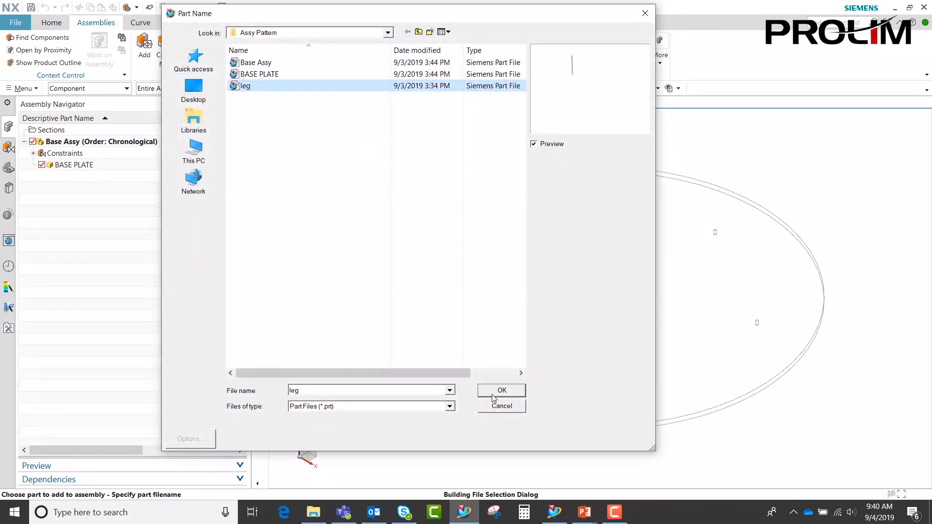
click(501, 390)
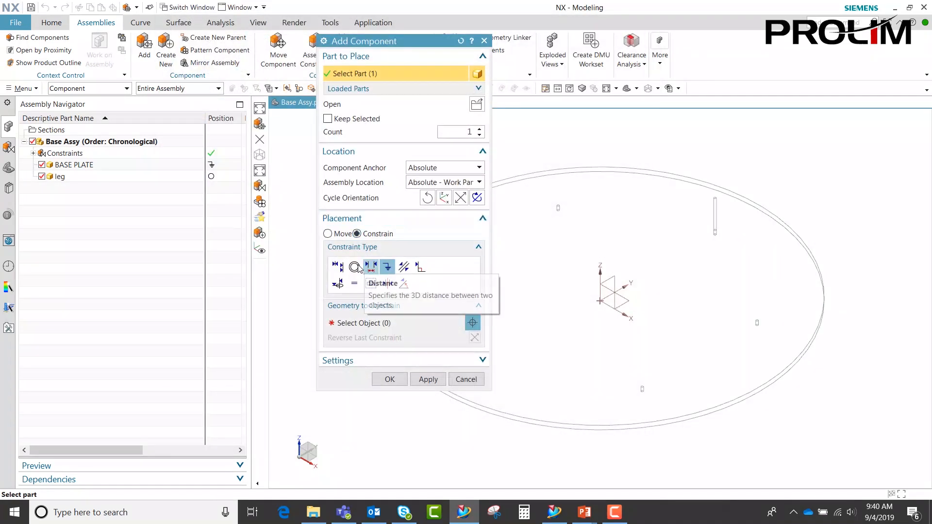
click(354, 266)
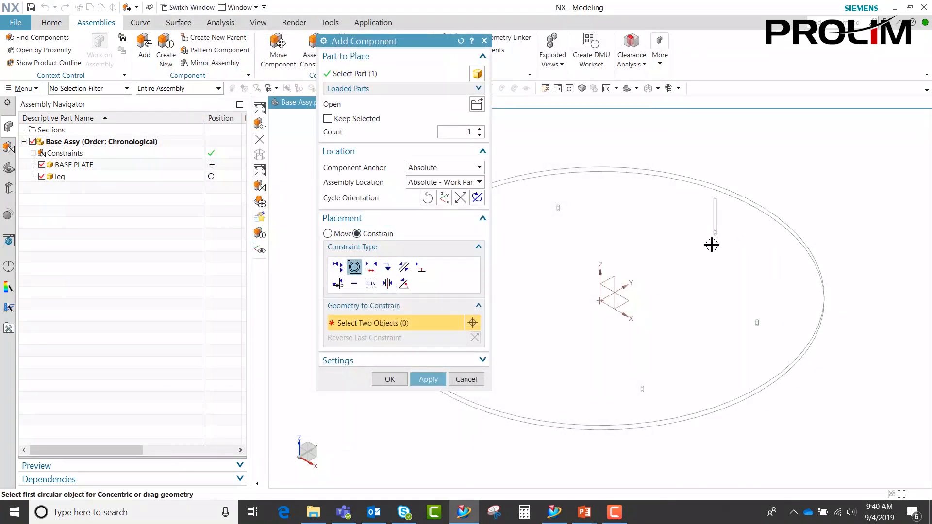
click(725, 249)
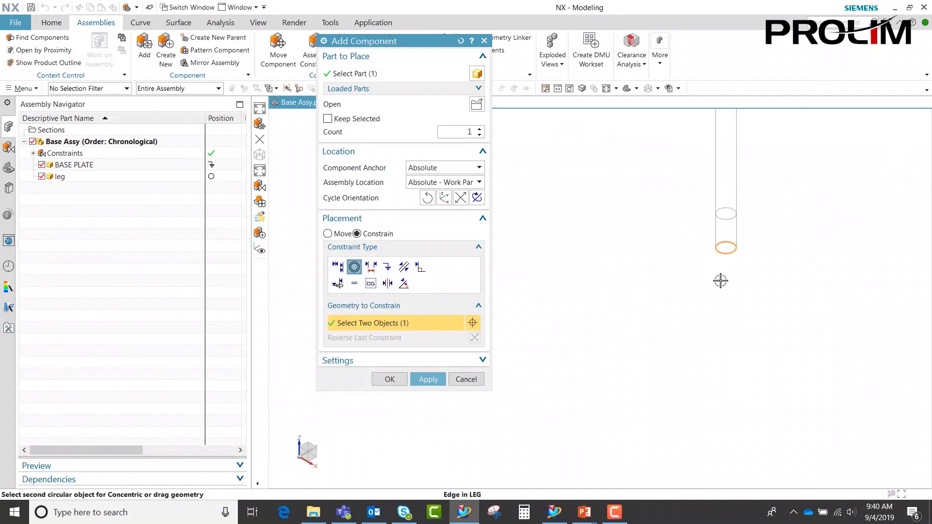
mouse_move(726, 248)
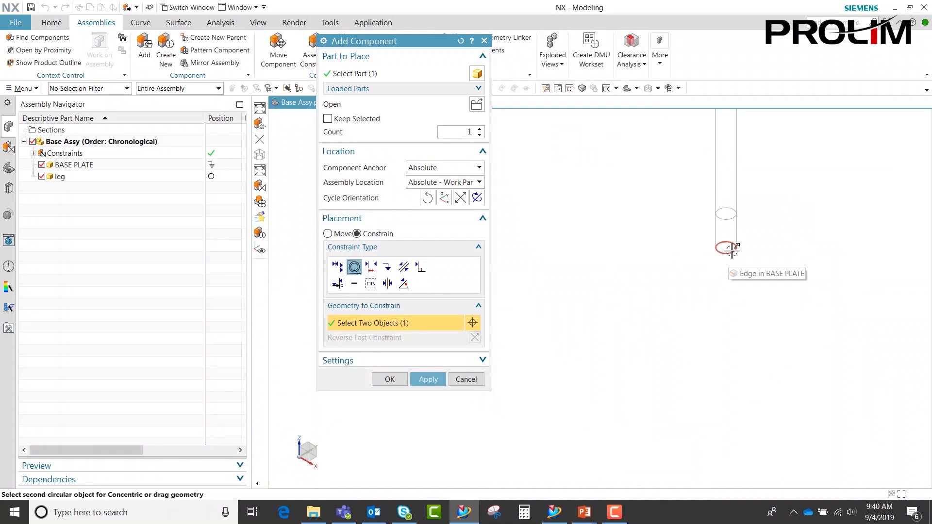
click(389, 379)
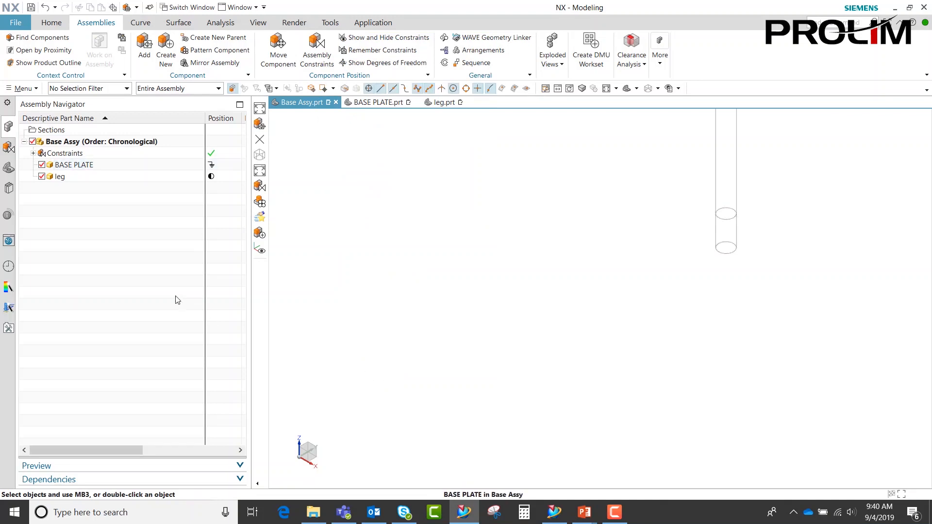
right_click(74, 165)
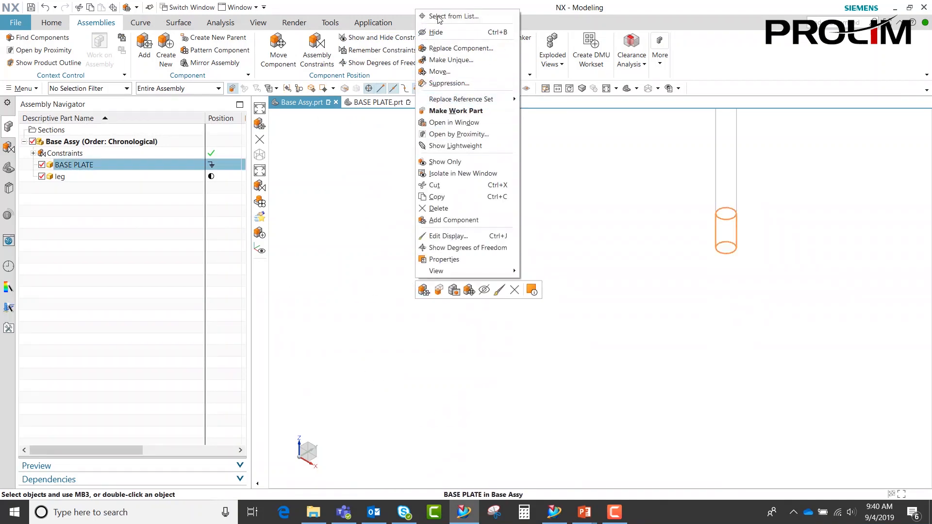
mouse_move(591, 87)
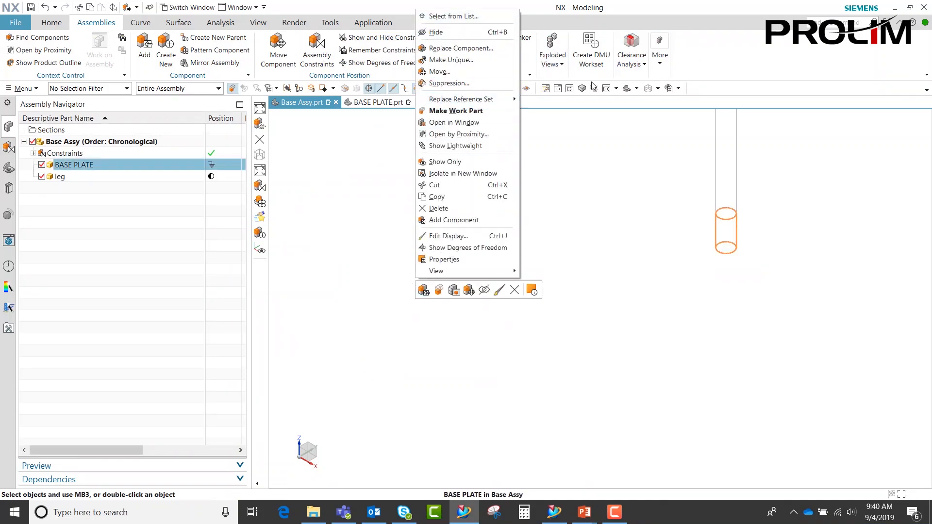
click(457, 111)
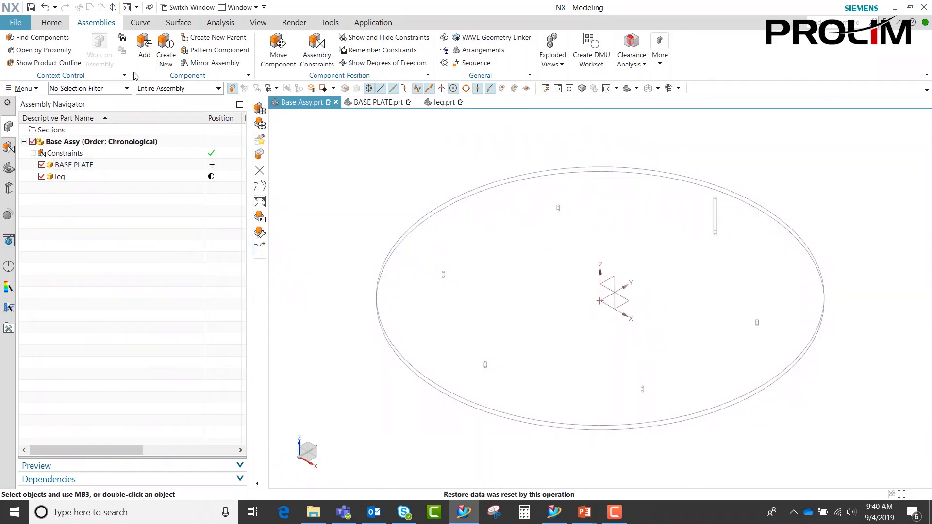
mouse_move(215, 50)
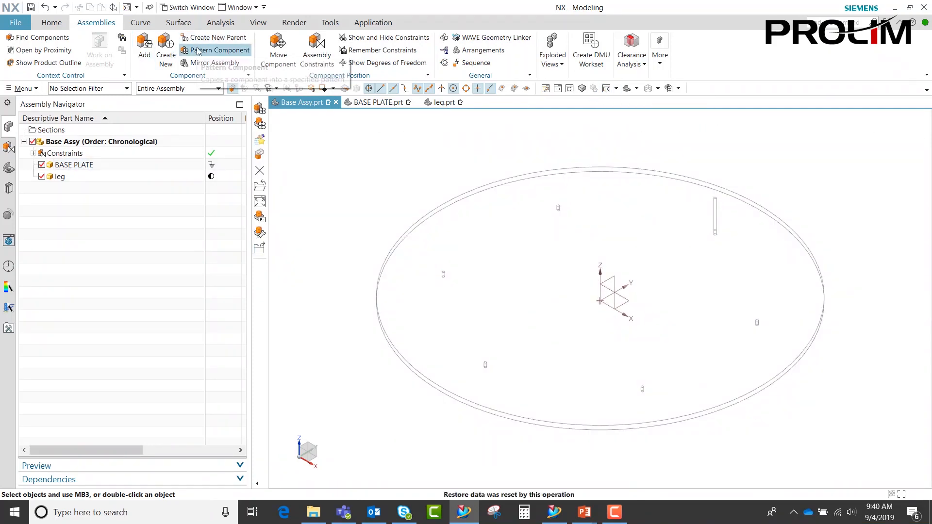
Step: Pattern the leg component using a Reference layout that follows the hole pattern
click(218, 50)
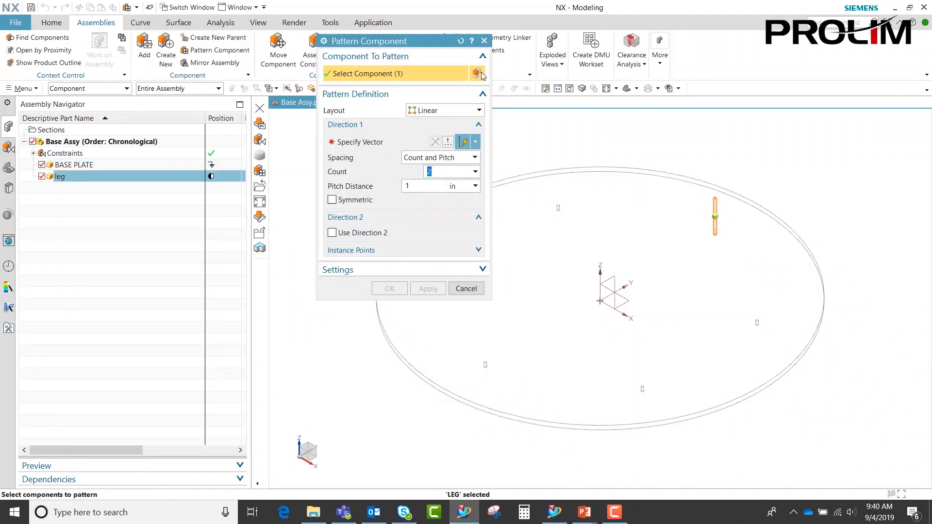
mouse_move(443, 111)
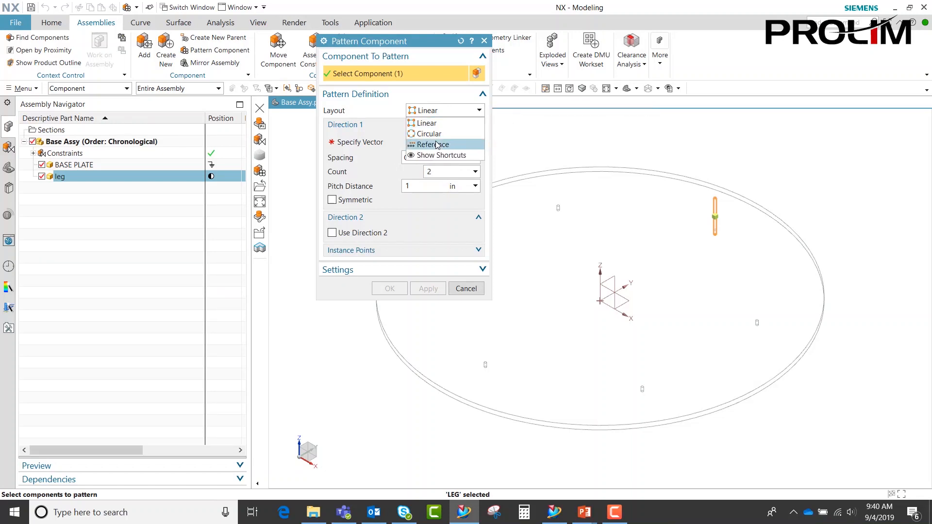
click(434, 145)
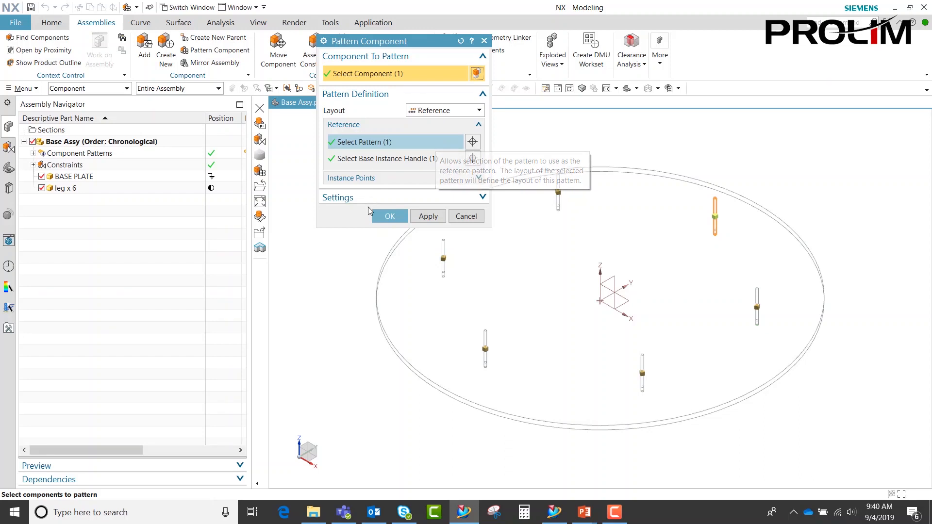
mouse_move(558, 193)
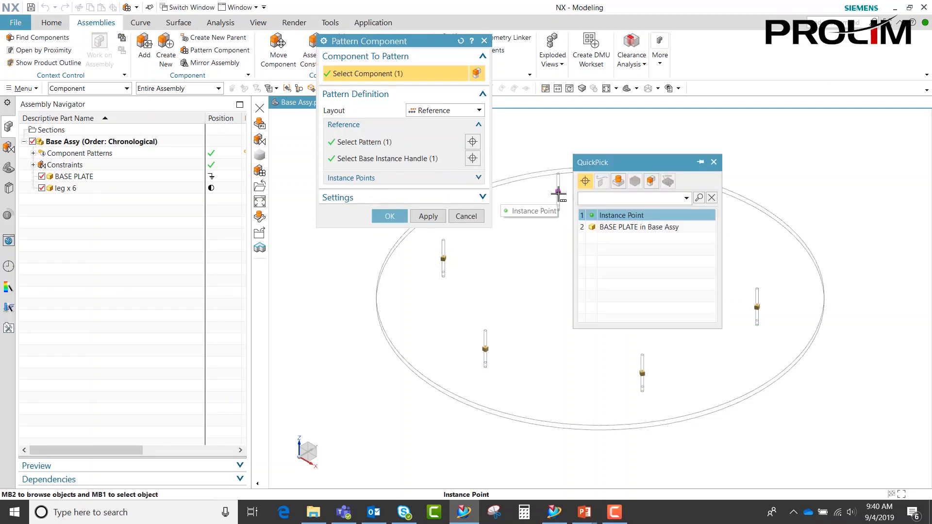
click(619, 214)
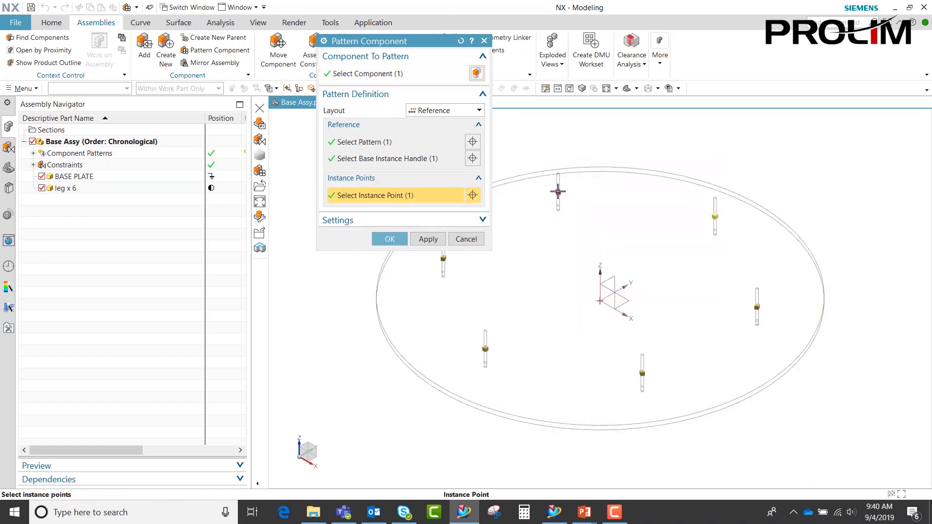
mouse_move(558, 191)
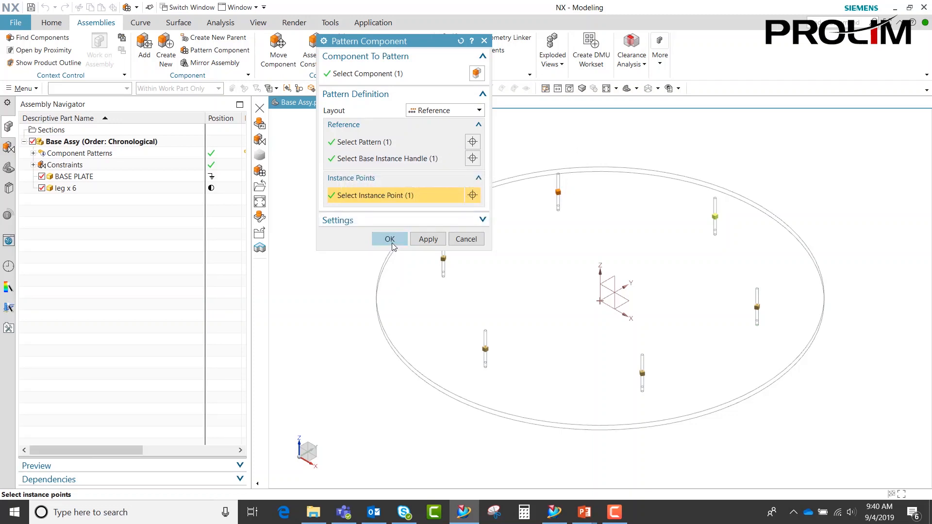
click(389, 239)
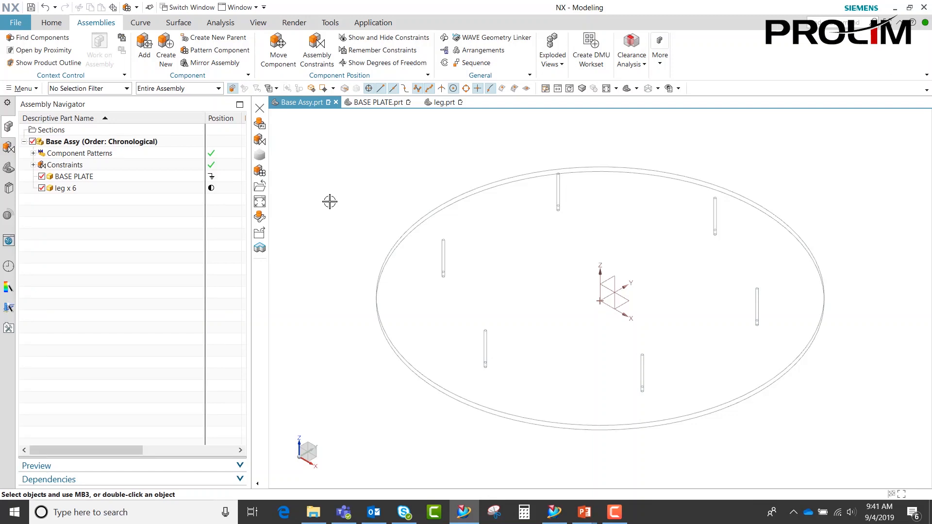
Step: Make BASE PLATE the work part and change the circular hole pattern count to 10
click(73, 176)
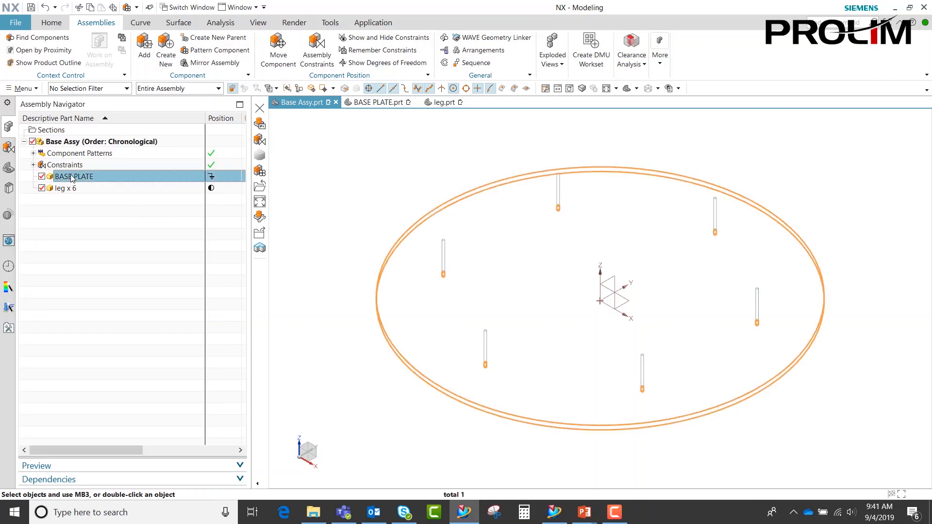
double_click(74, 176)
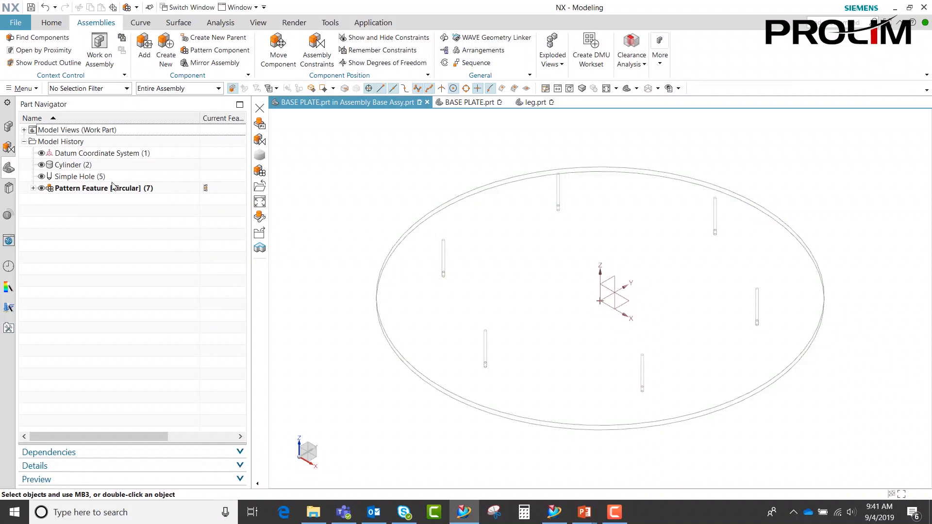
right_click(87, 188)
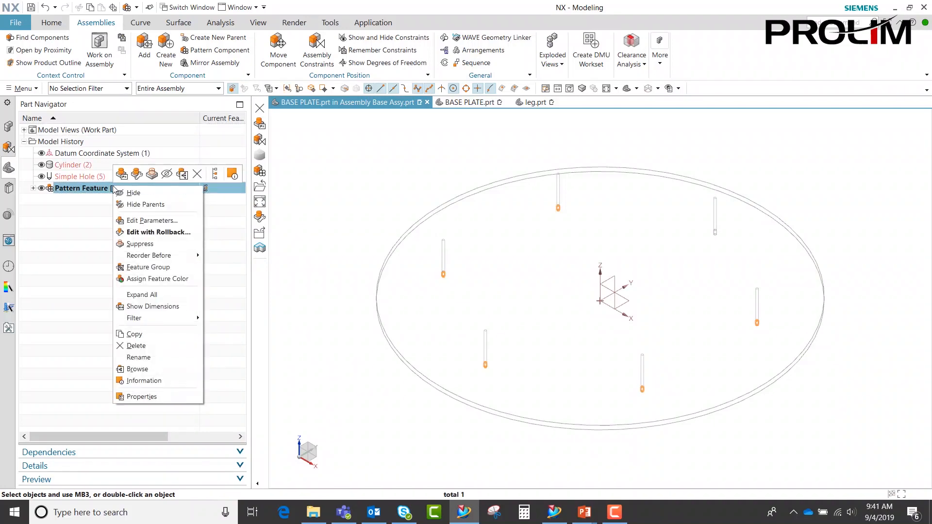
click(152, 220)
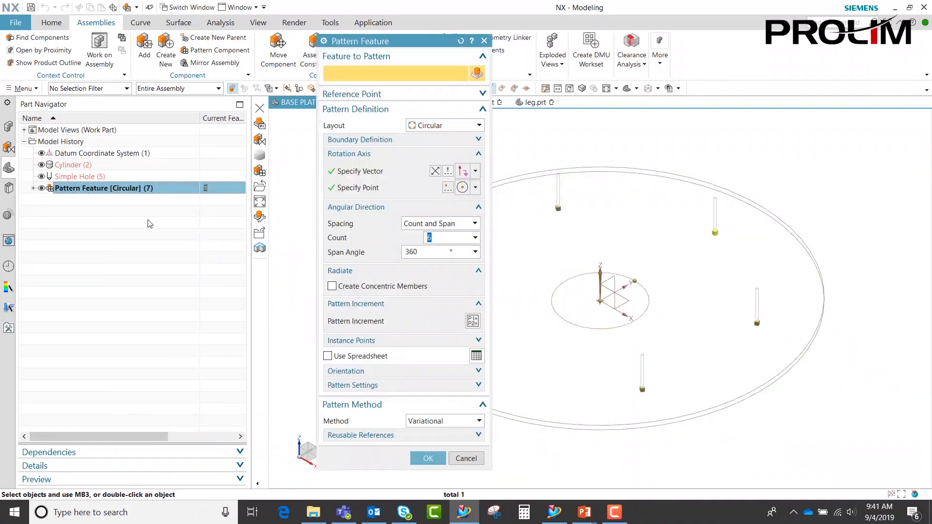
click(79, 177)
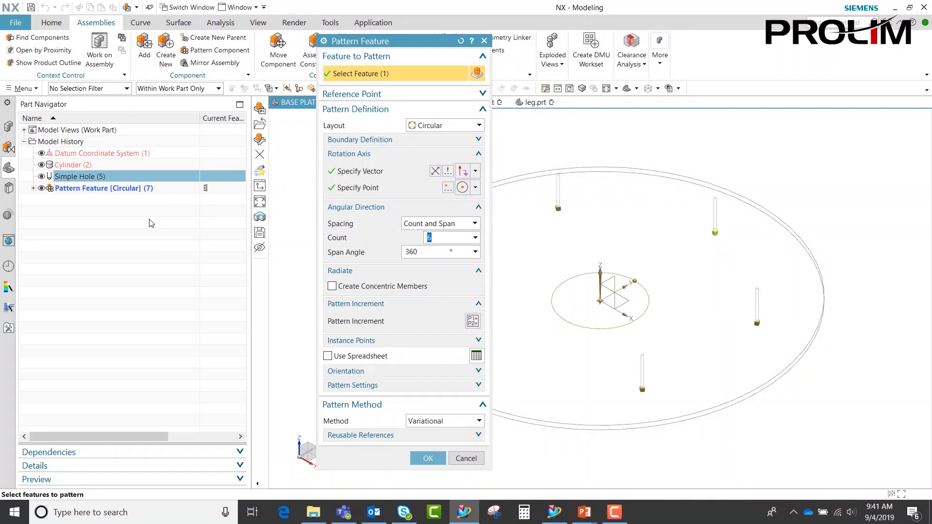
text(10)
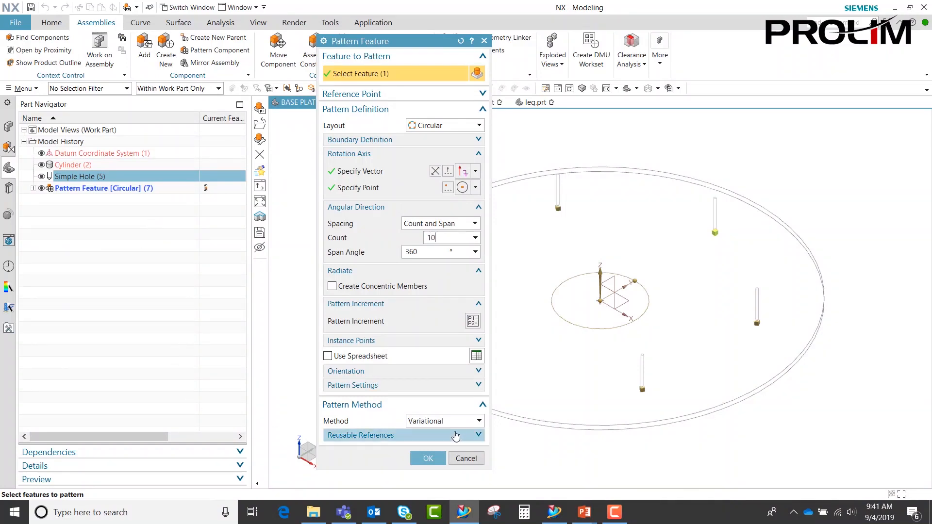
click(428, 458)
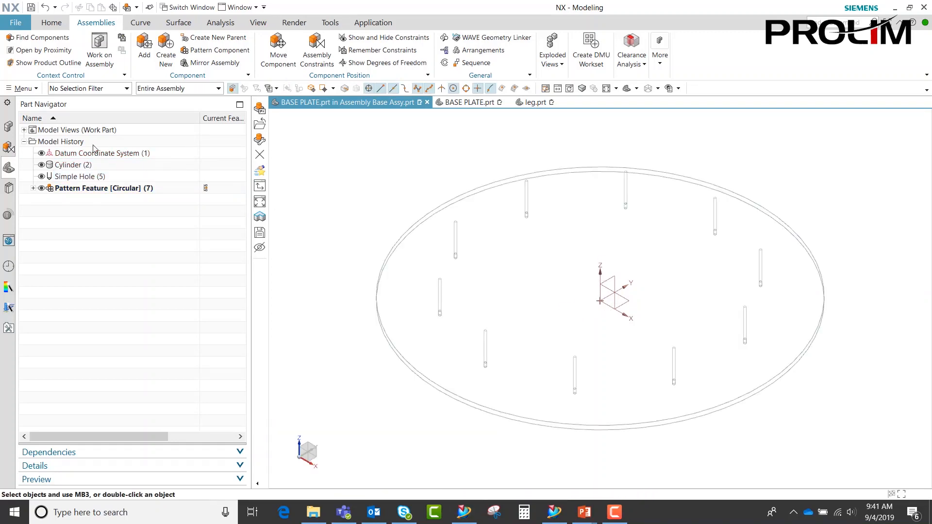
Step: Make Base Assy the work part from the Assembly Navigator
click(8, 241)
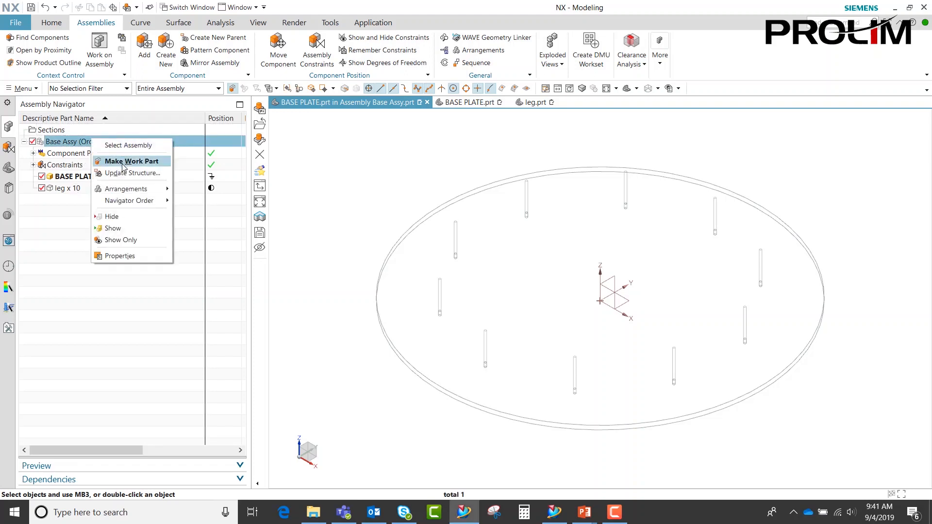
click(132, 161)
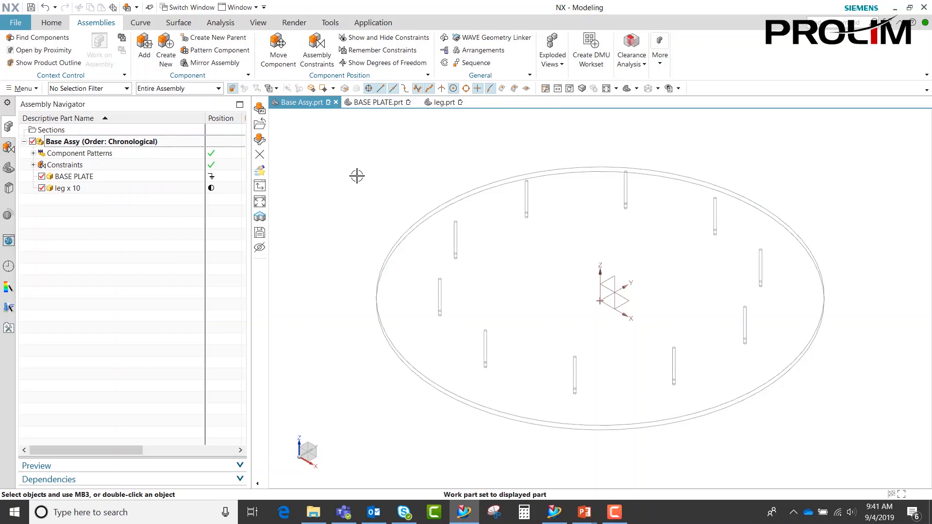